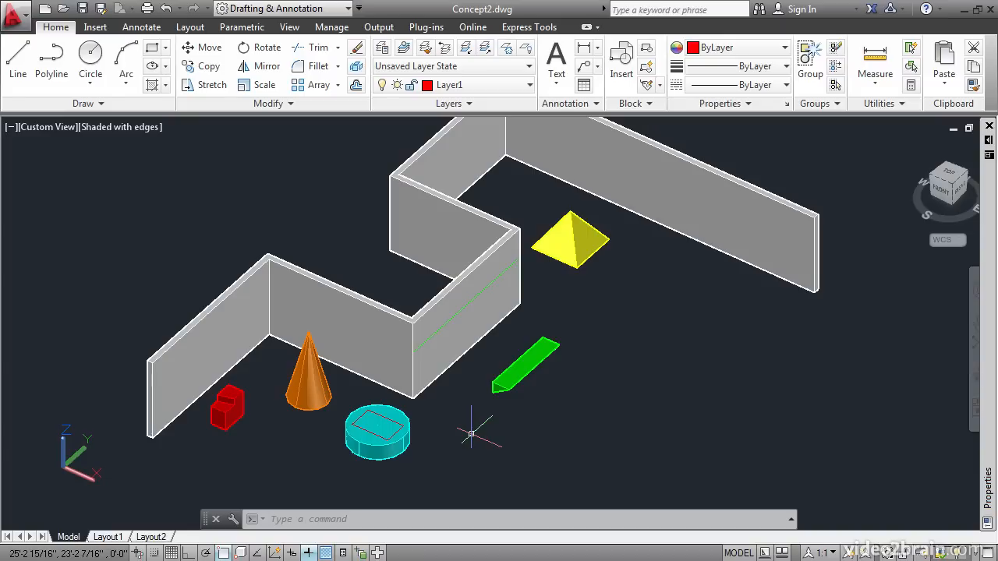
{"action": "mouse_move", "coordinate": [464, 434]}
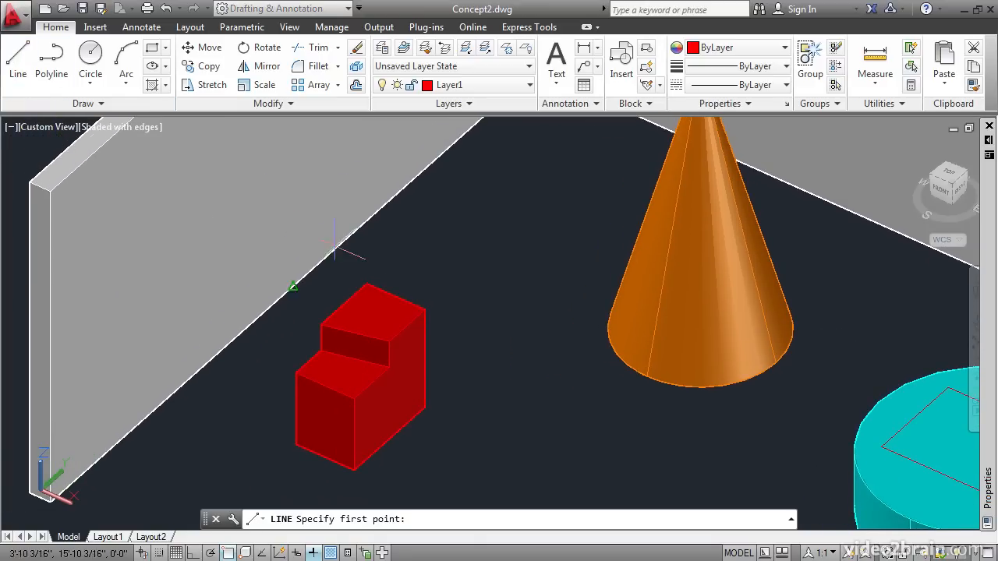
{"action": "mouse_move", "coordinate": [423, 310]}
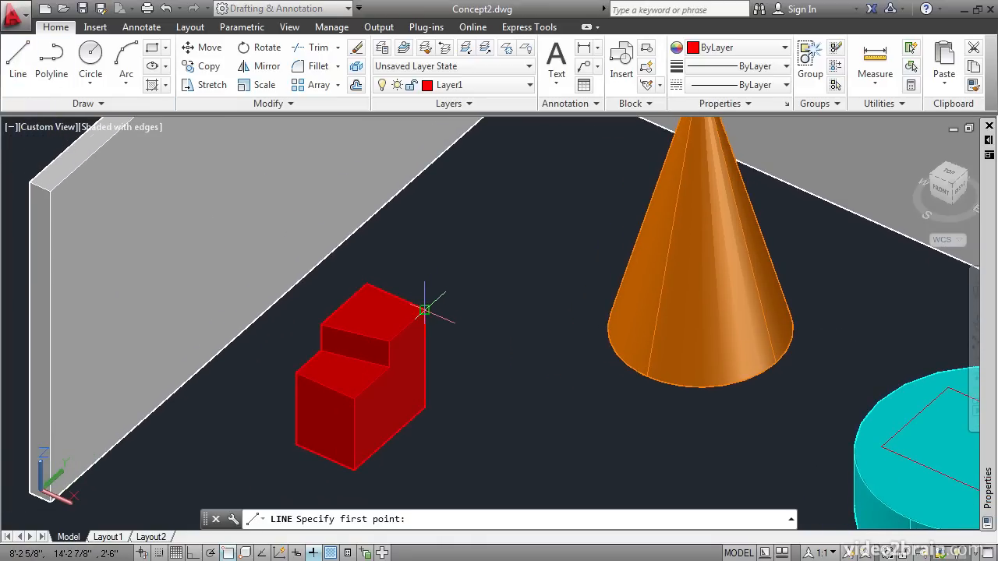
{"action": "left_click", "coordinate": [424, 310]}
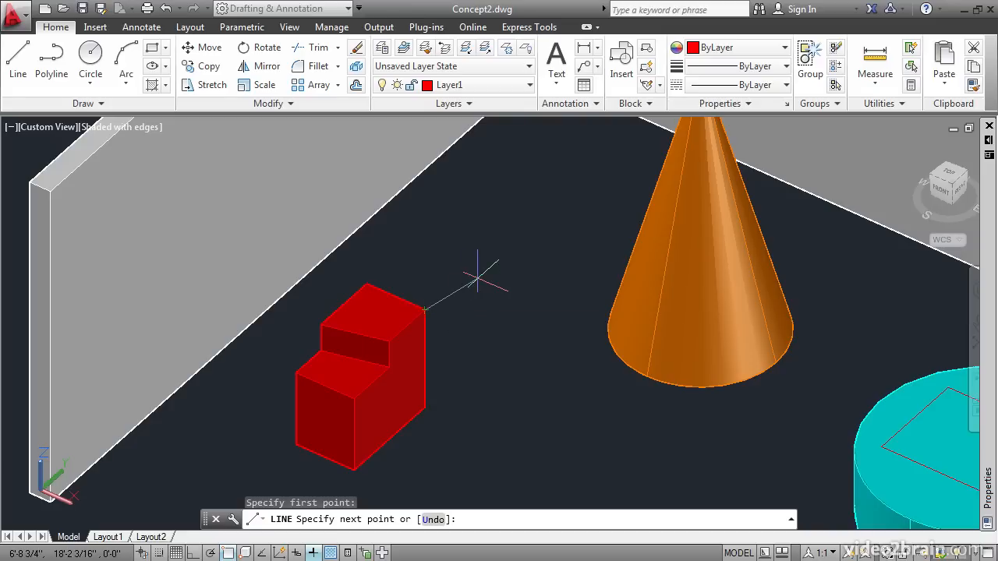
{"action": "mouse_move", "coordinate": [497, 296]}
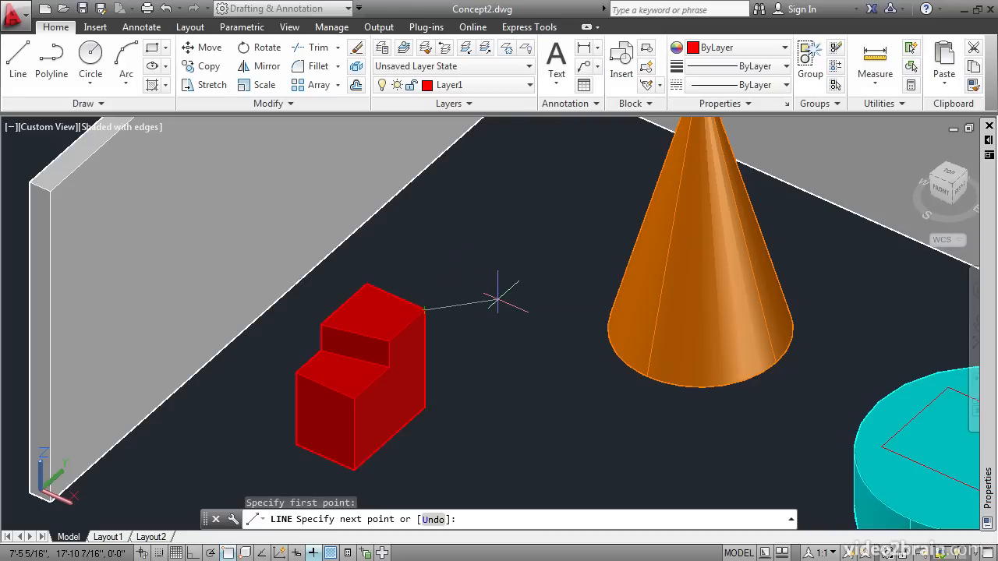
{"action": "type", "text": "@"}
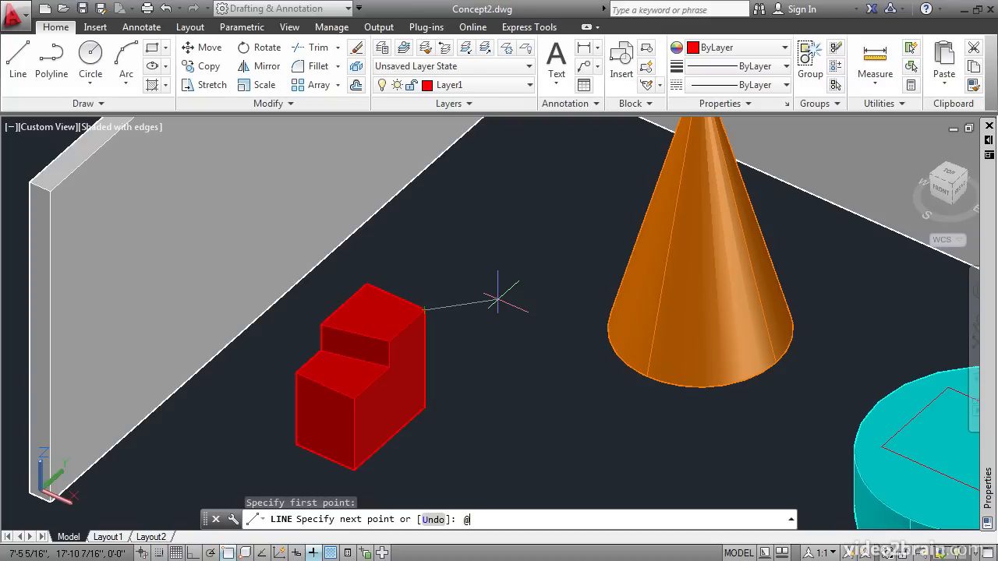
{"action": "type", "text": "24"}
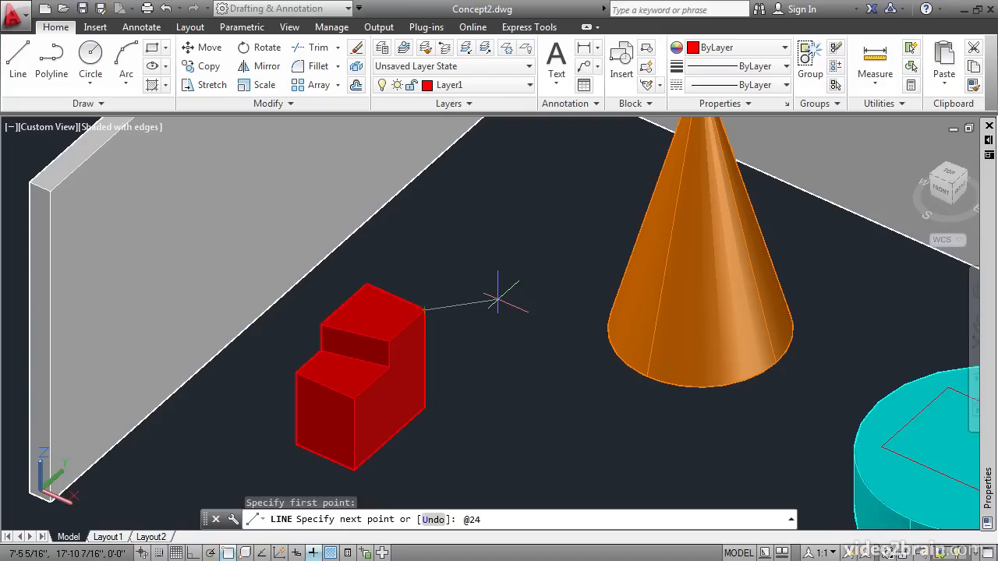
{"action": "type", "text": ","}
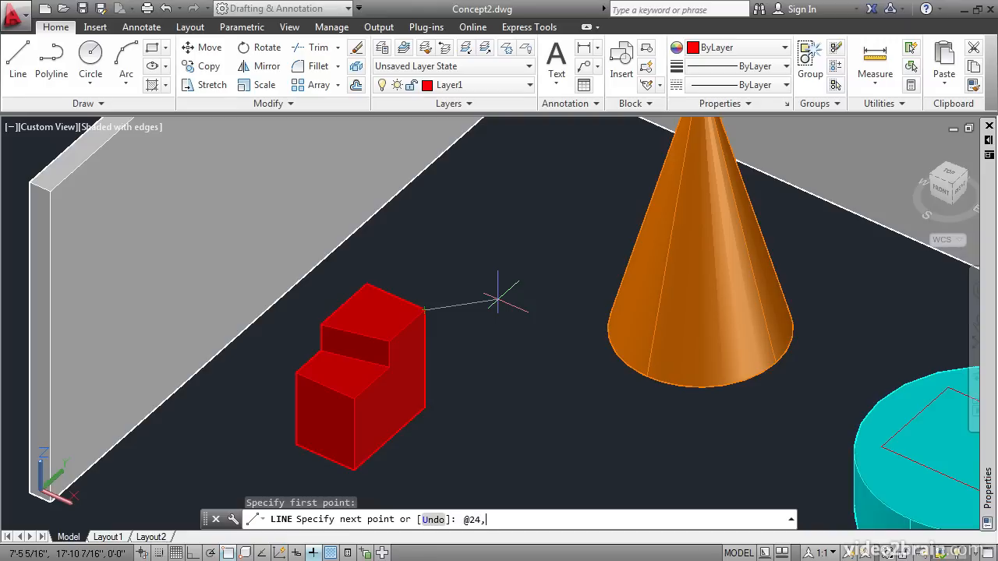
{"action": "type", "text": "0"}
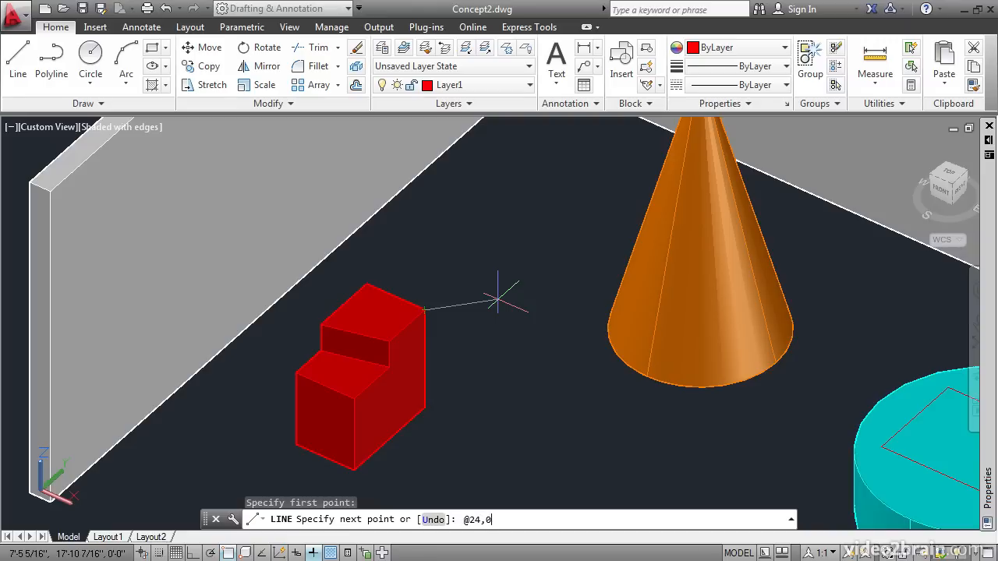
{"action": "type", "text": ","}
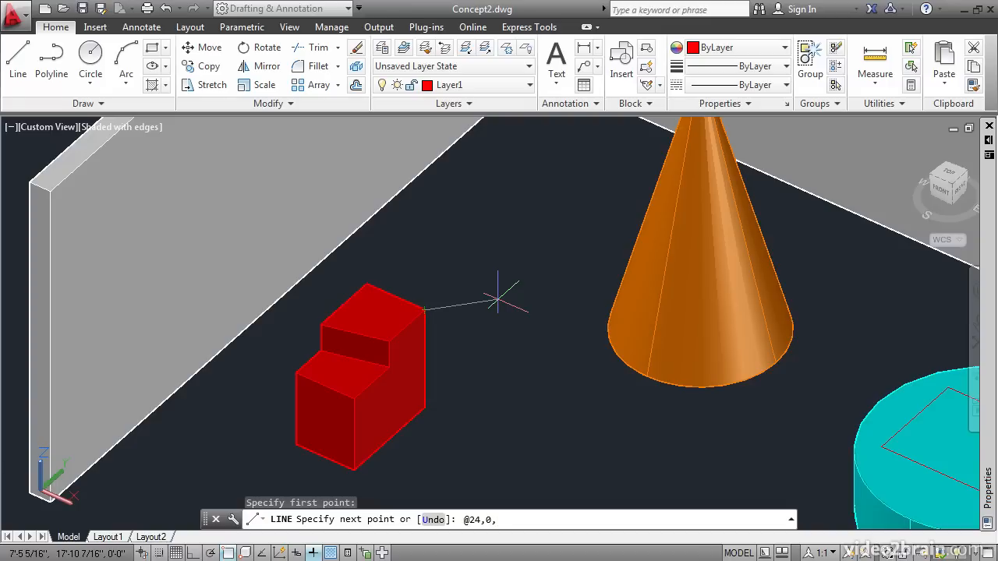
{"action": "type", "text": "12"}
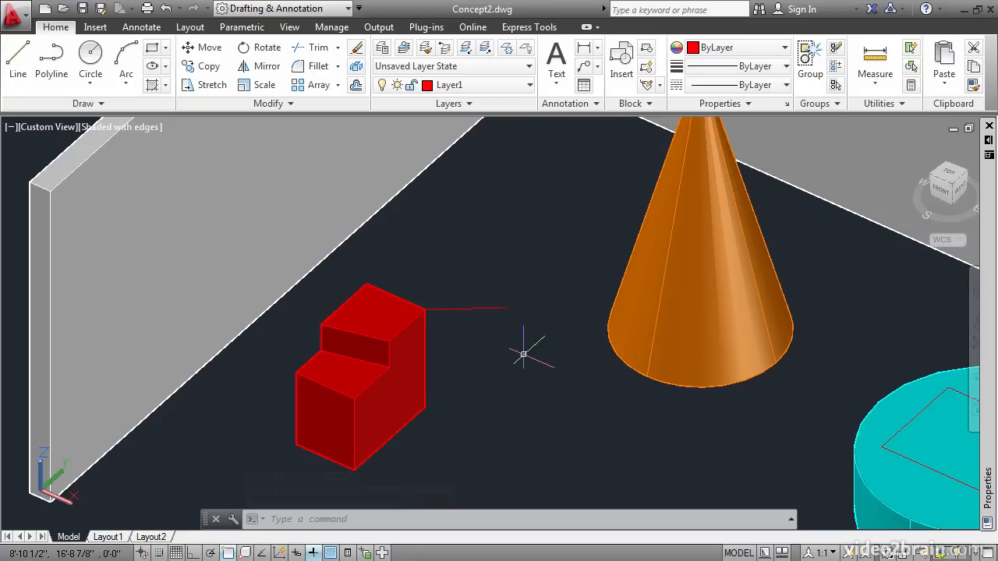
{"action": "mouse_move", "coordinate": [58, 499]}
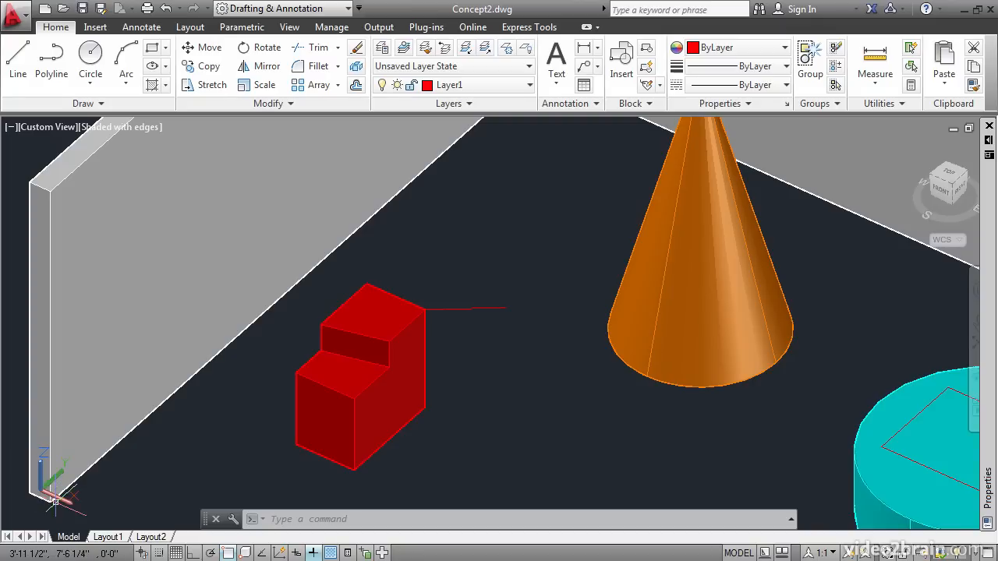
{"action": "mouse_move", "coordinate": [141, 482]}
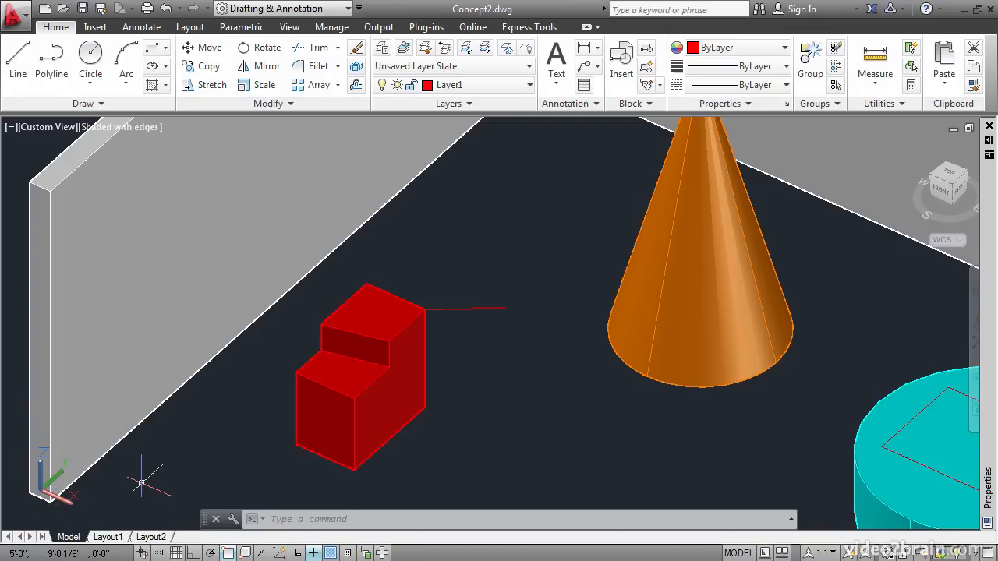
{"action": "mouse_move", "coordinate": [169, 460]}
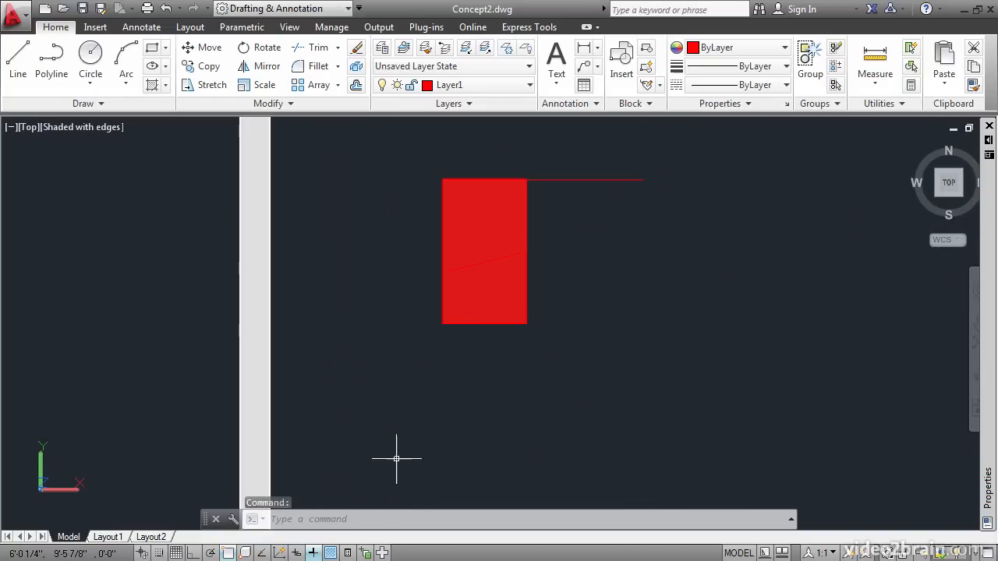
{"action": "mouse_move", "coordinate": [523, 184]}
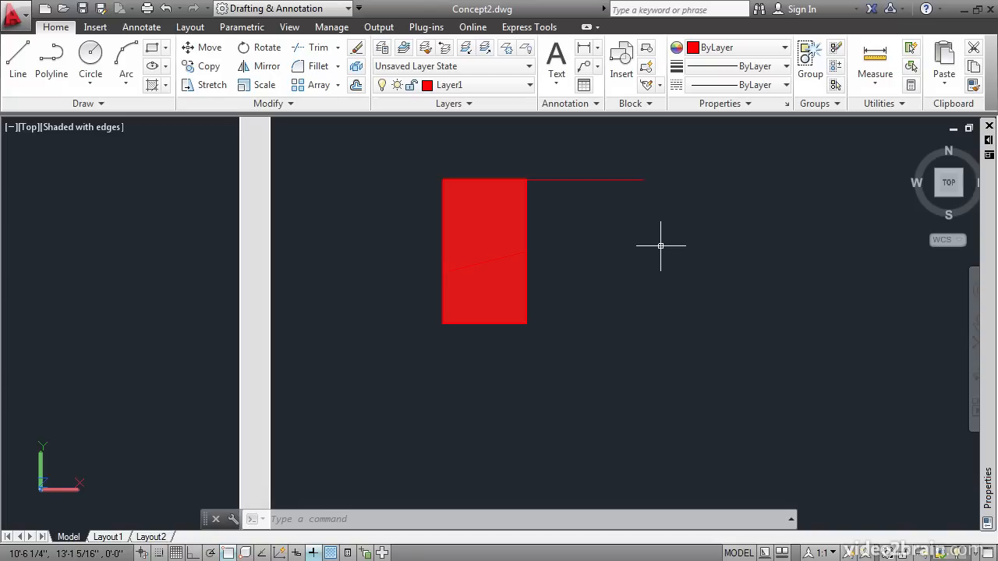
{"action": "mouse_move", "coordinate": [31, 499]}
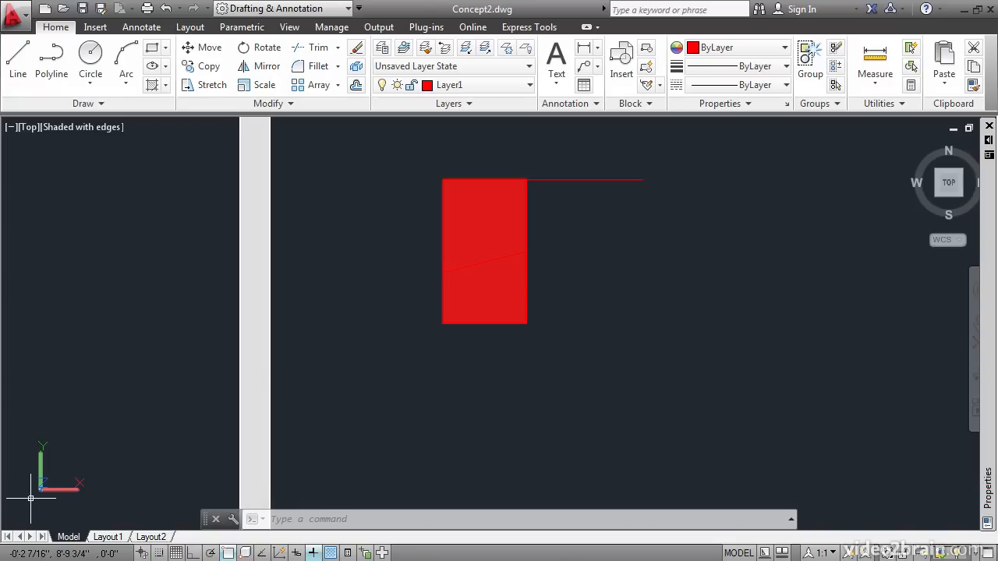
{"action": "mouse_move", "coordinate": [26, 493]}
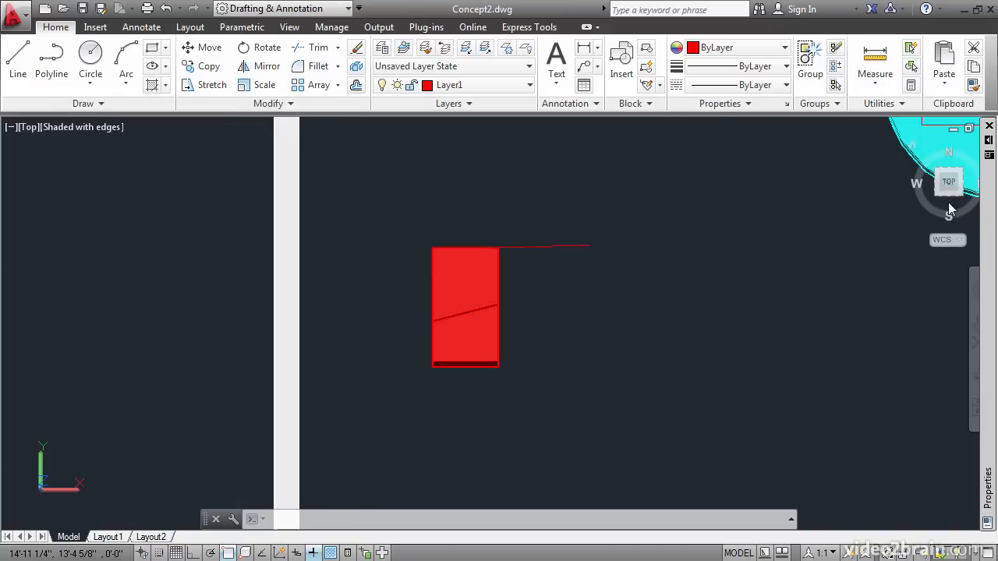
Switch to the Front view with the ViewCube to inspect the red line
{"action": "left_click", "coordinate": [948, 195]}
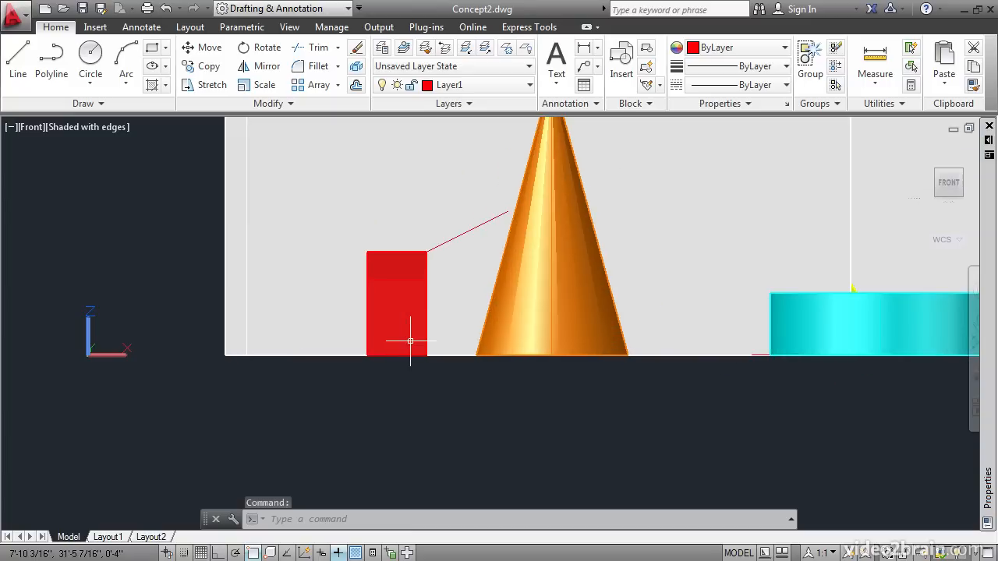
{"action": "mouse_move", "coordinate": [411, 303]}
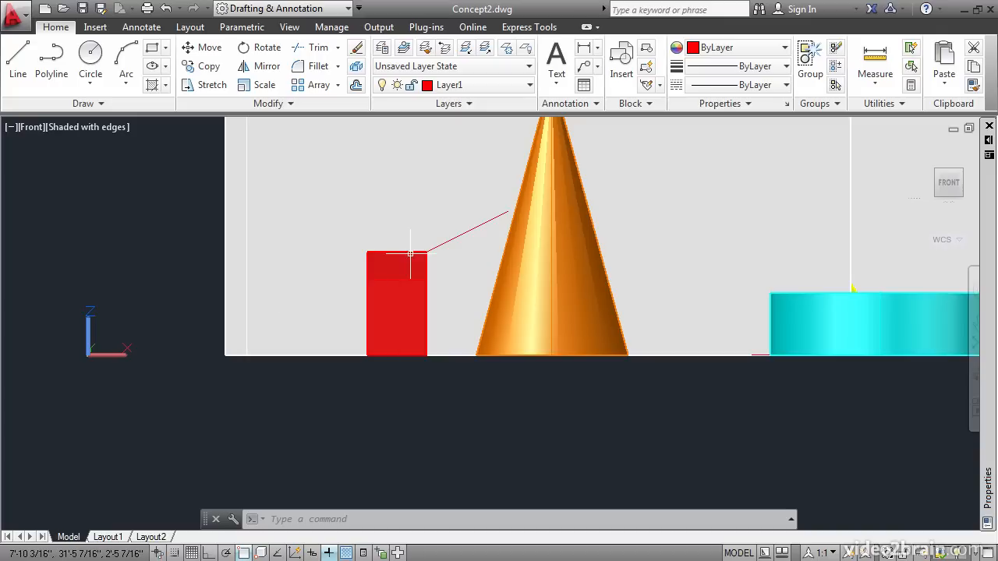
{"action": "mouse_move", "coordinate": [505, 253]}
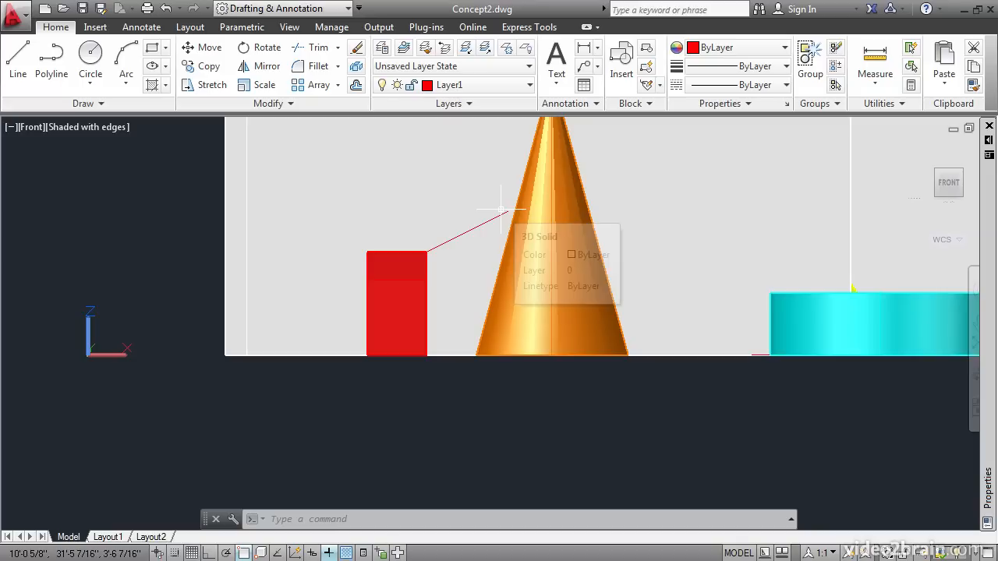
{"action": "mouse_move", "coordinate": [491, 215]}
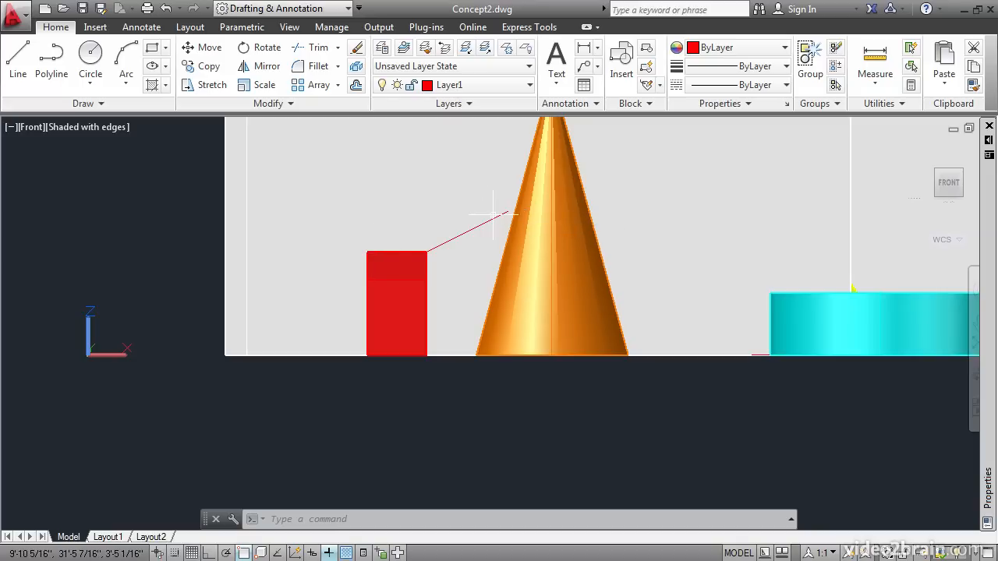
{"action": "mouse_move", "coordinate": [395, 229]}
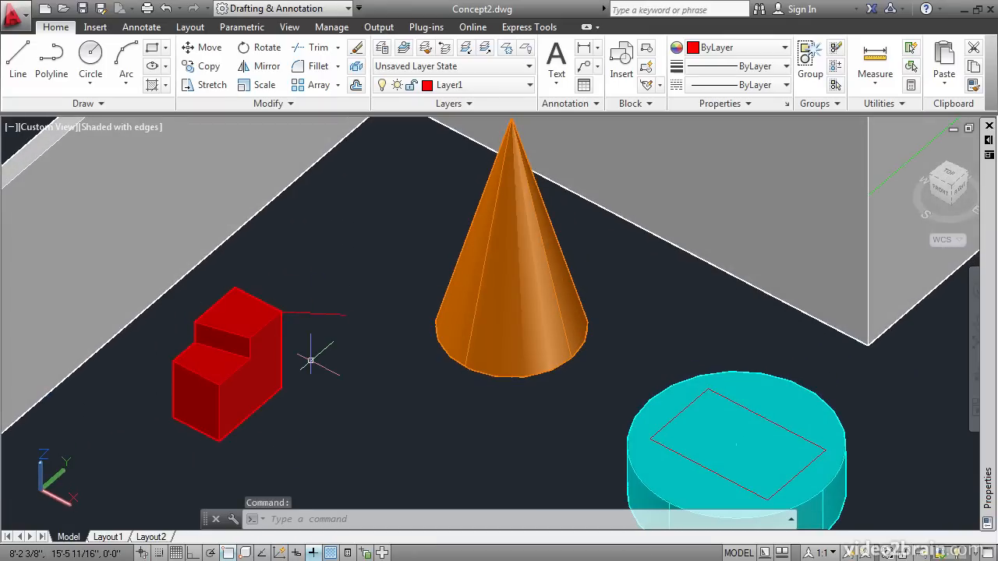
{"action": "mouse_move", "coordinate": [334, 366]}
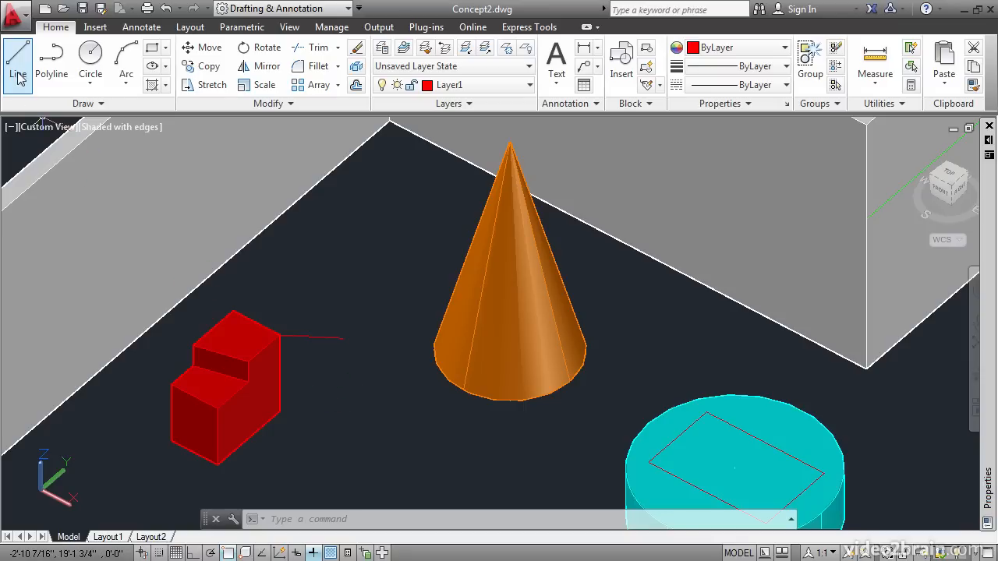
Draw a line from the block corner using a .xy filter, taking Z from the cone's tip
{"action": "left_click", "coordinate": [17, 58]}
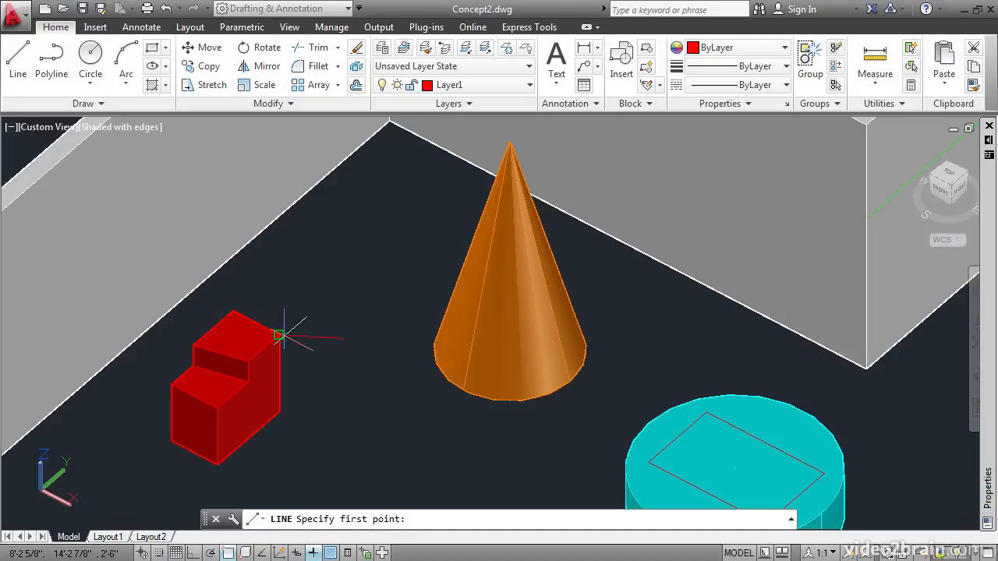
{"action": "left_click", "coordinate": [278, 334]}
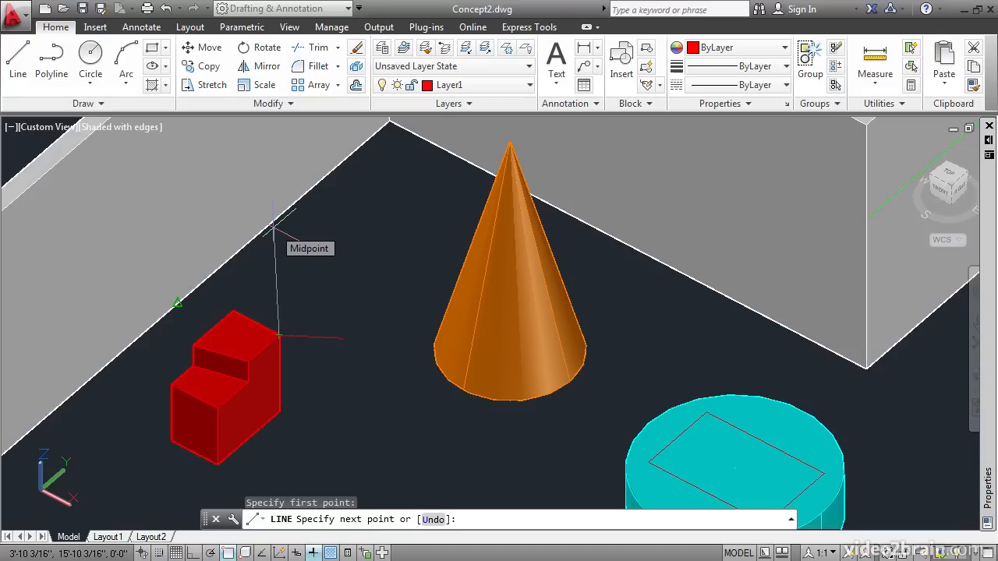
{"action": "mouse_move", "coordinate": [328, 258]}
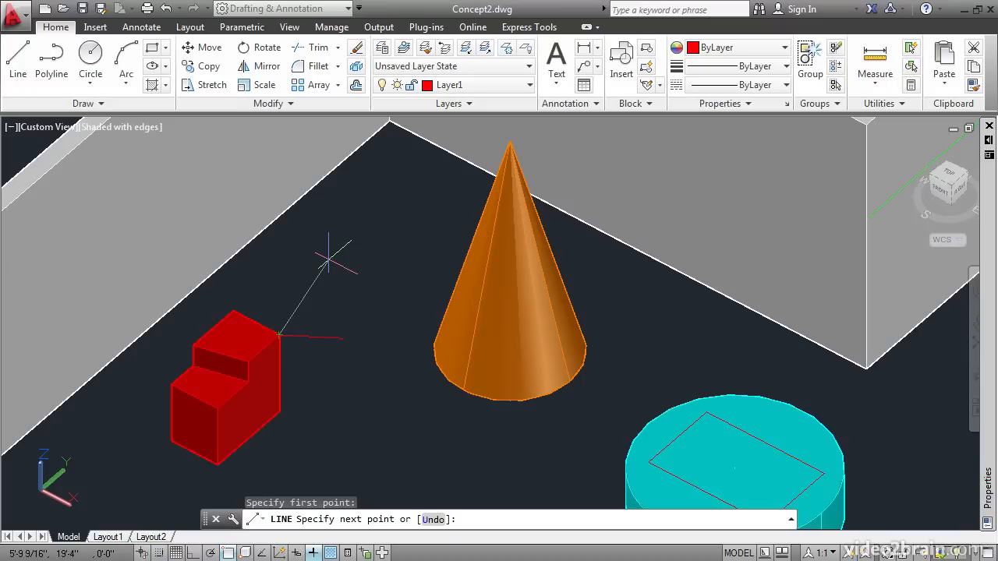
{"action": "mouse_move", "coordinate": [289, 277]}
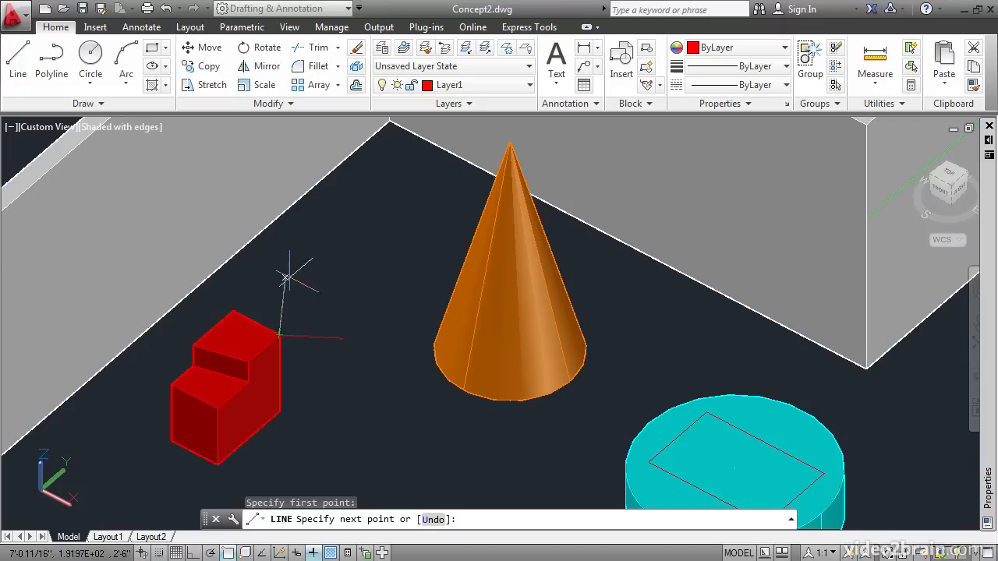
{"action": "mouse_move", "coordinate": [285, 278]}
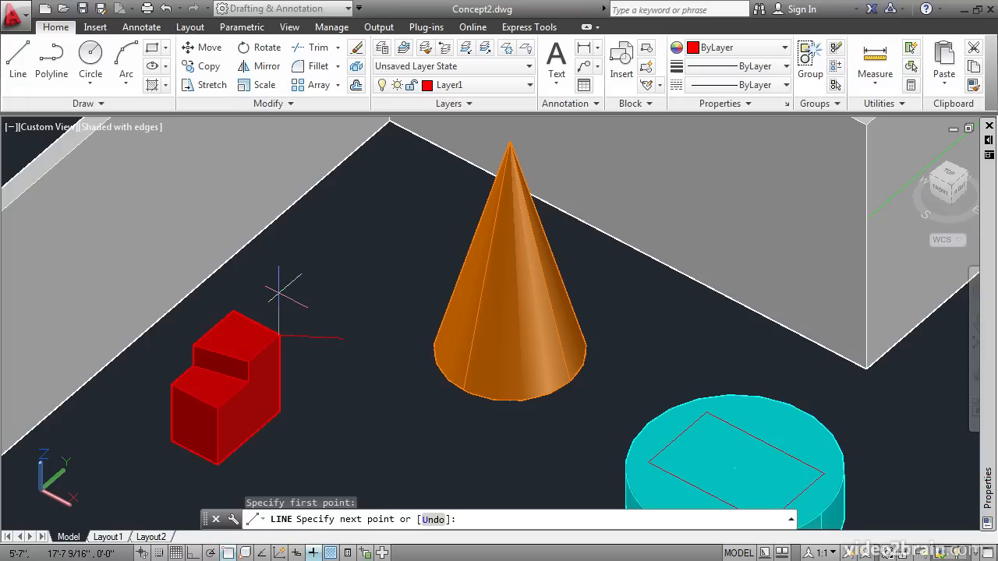
{"action": "mouse_move", "coordinate": [342, 277]}
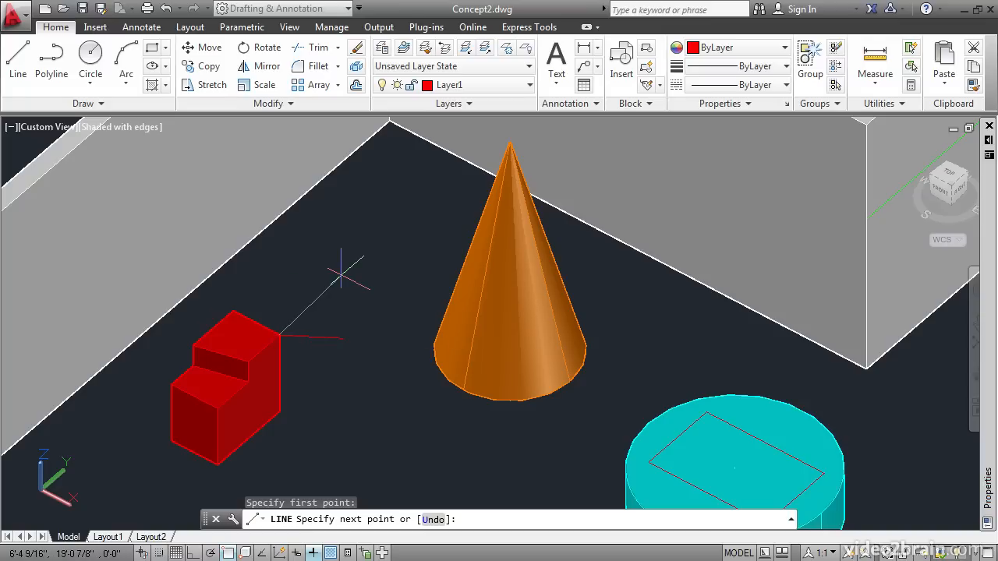
{"action": "type", "text": ".xy"}
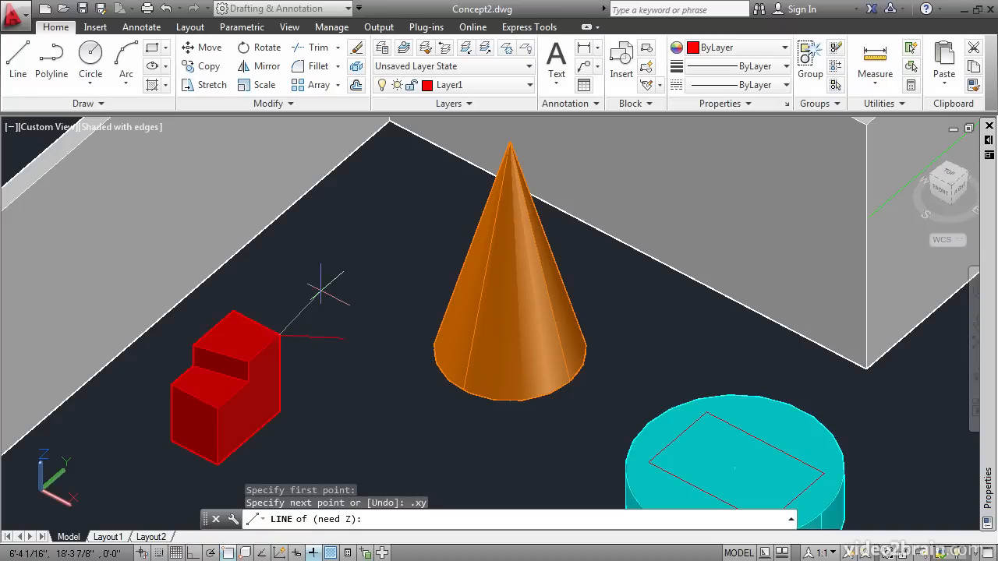
{"action": "mouse_move", "coordinate": [354, 281]}
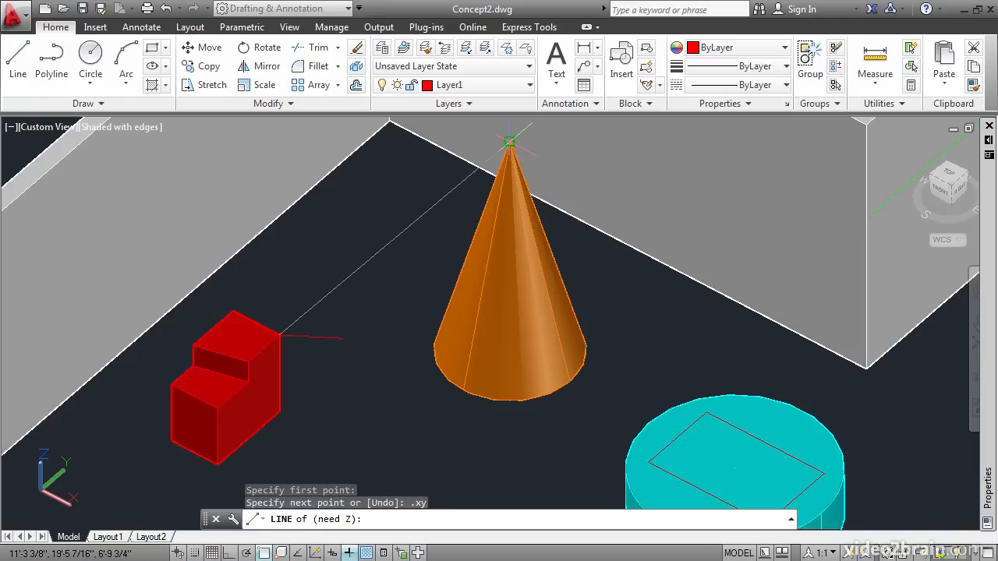
{"action": "left_click", "coordinate": [347, 271]}
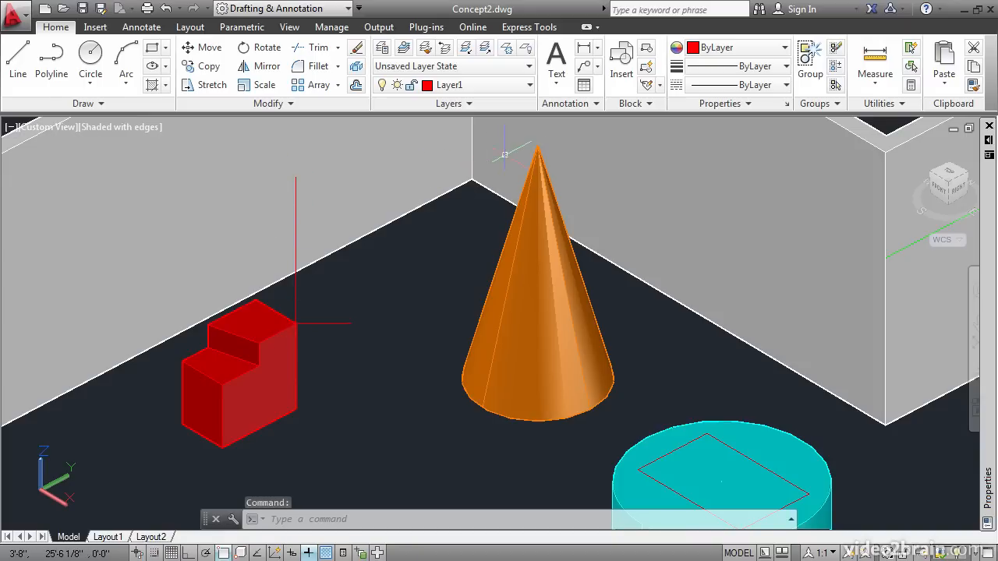
{"action": "mouse_move", "coordinate": [354, 298]}
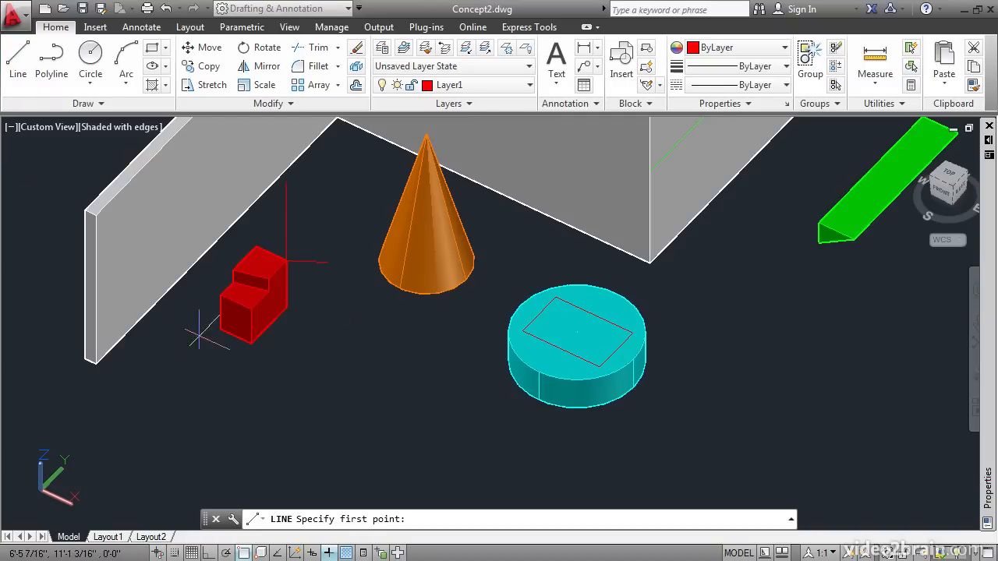
{"action": "mouse_move", "coordinate": [249, 310]}
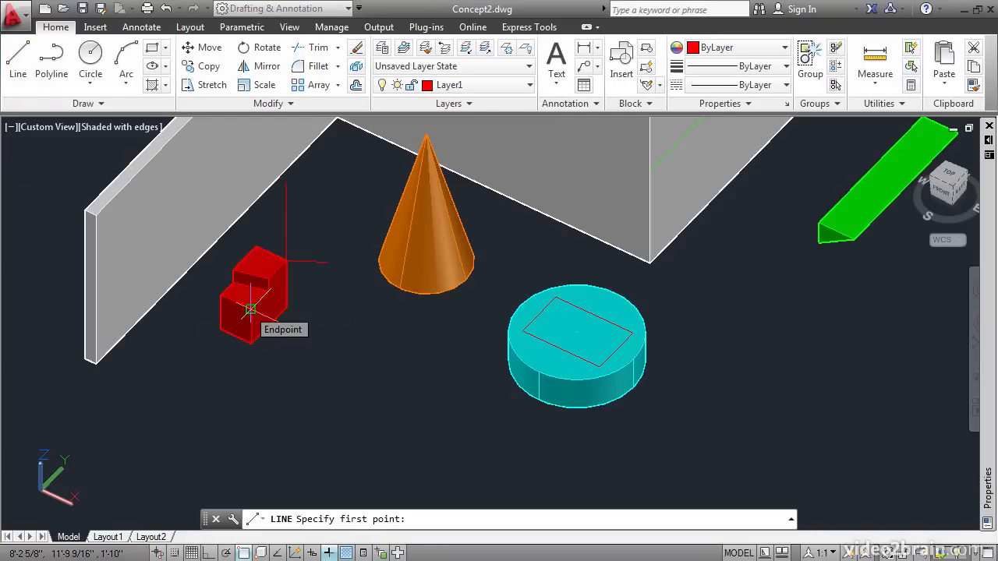
{"action": "left_click", "coordinate": [249, 309]}
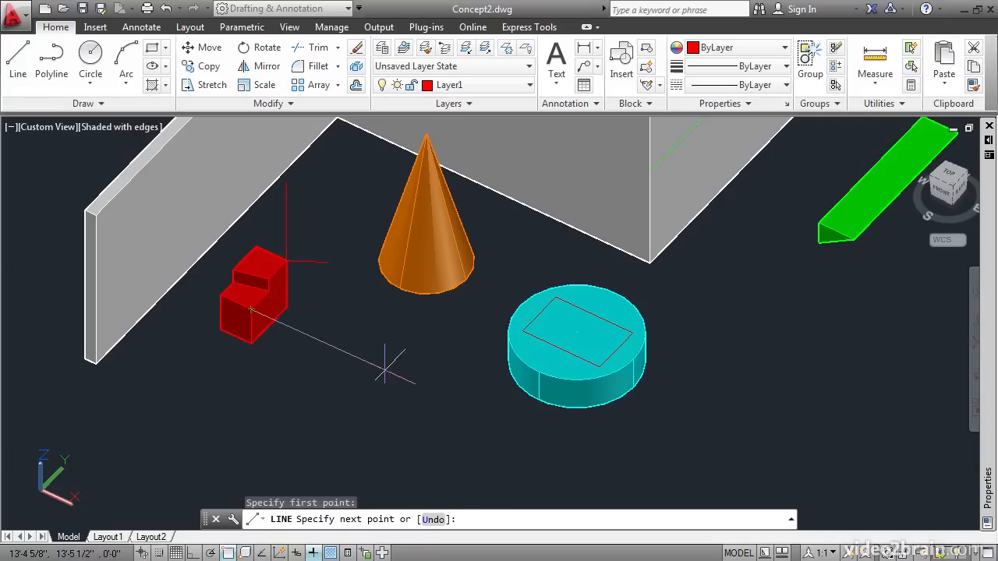
{"action": "mouse_move", "coordinate": [503, 429]}
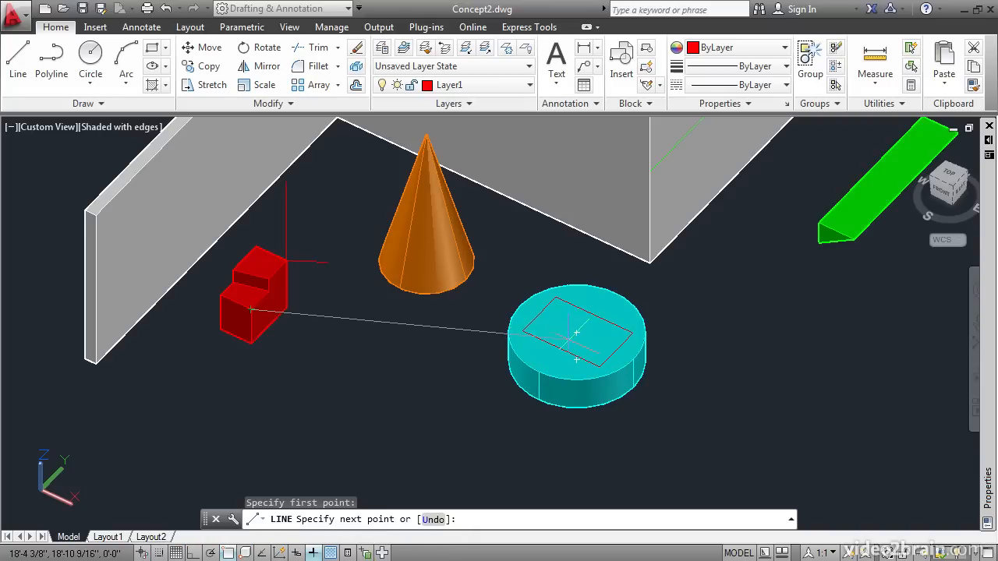
{"action": "mouse_move", "coordinate": [487, 385]}
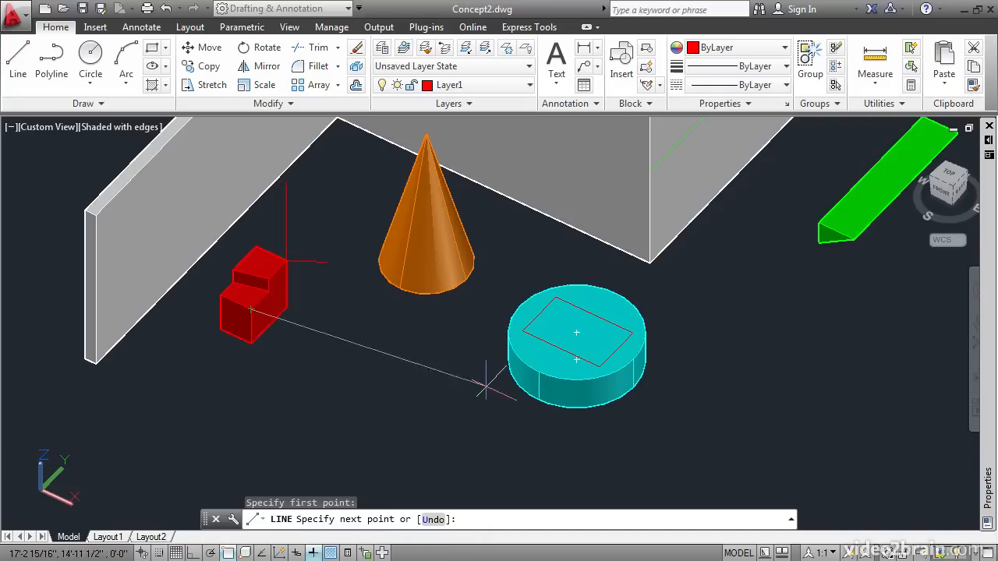
{"action": "mouse_move", "coordinate": [577, 331]}
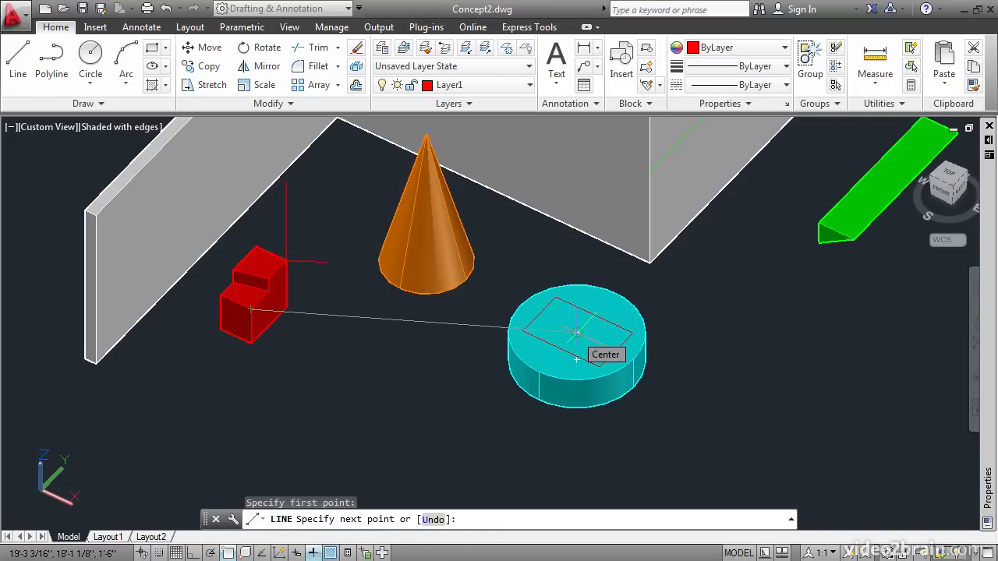
{"action": "left_click", "coordinate": [577, 331]}
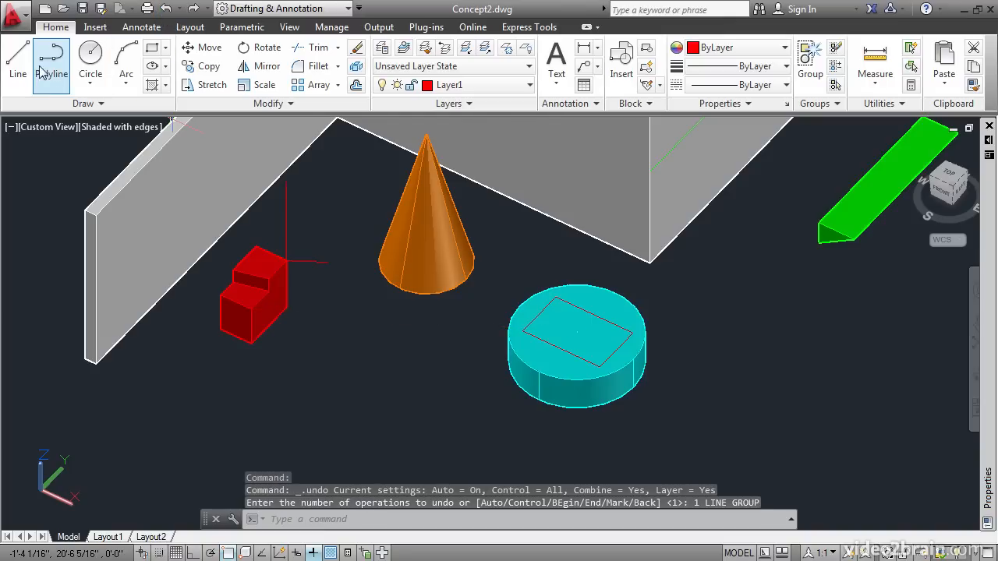
{"action": "mouse_move", "coordinate": [17, 61]}
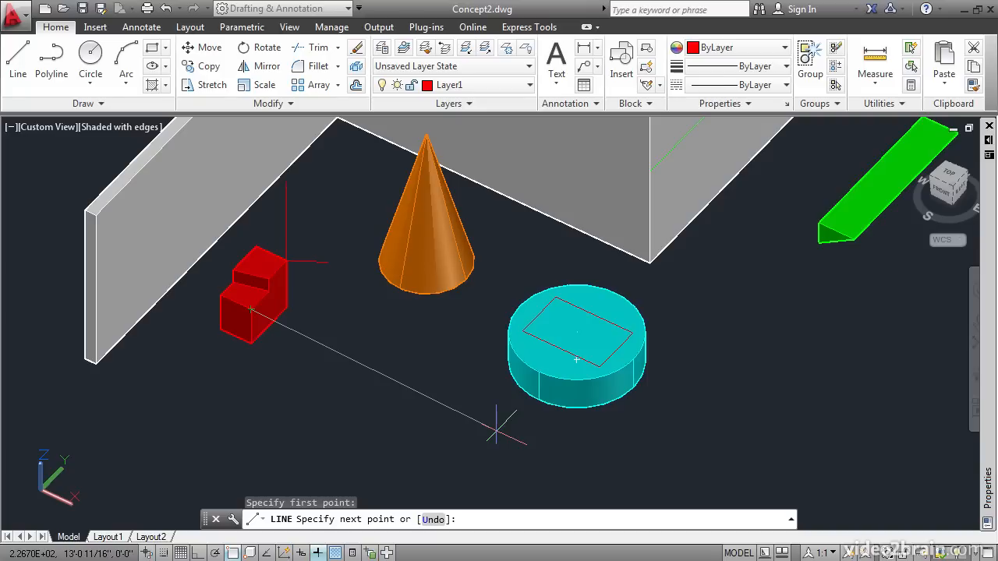
{"action": "mouse_move", "coordinate": [530, 436]}
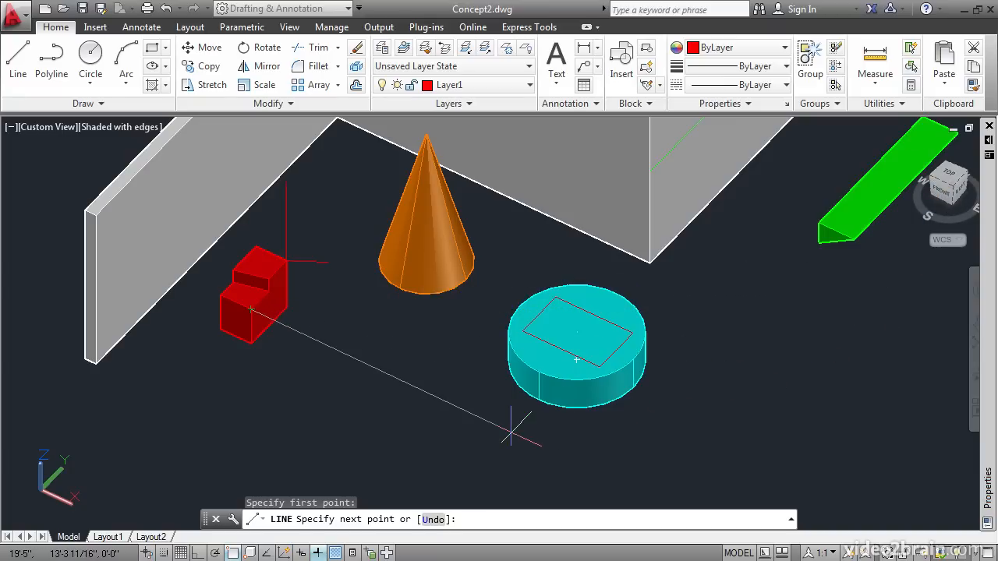
Apply a .xz point filter for the line end, then end the LINE command with Escape
{"action": "type", "text": ".xz"}
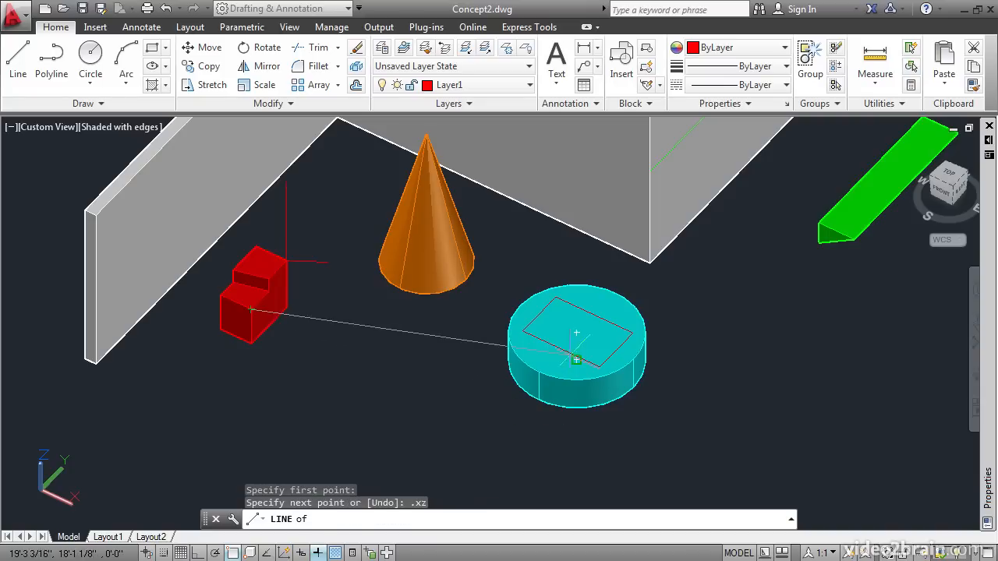
{"action": "mouse_move", "coordinate": [575, 360]}
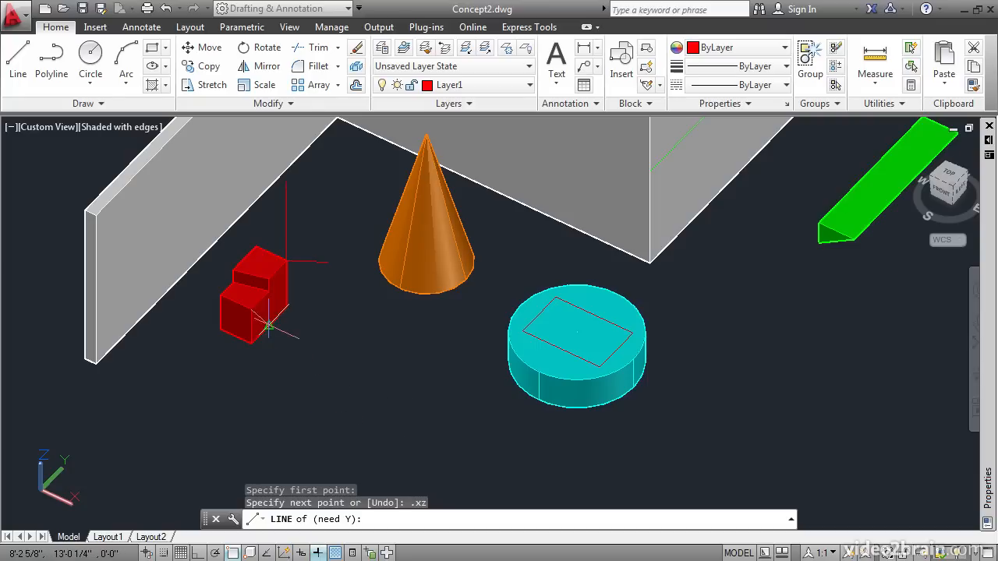
{"action": "mouse_move", "coordinate": [249, 311]}
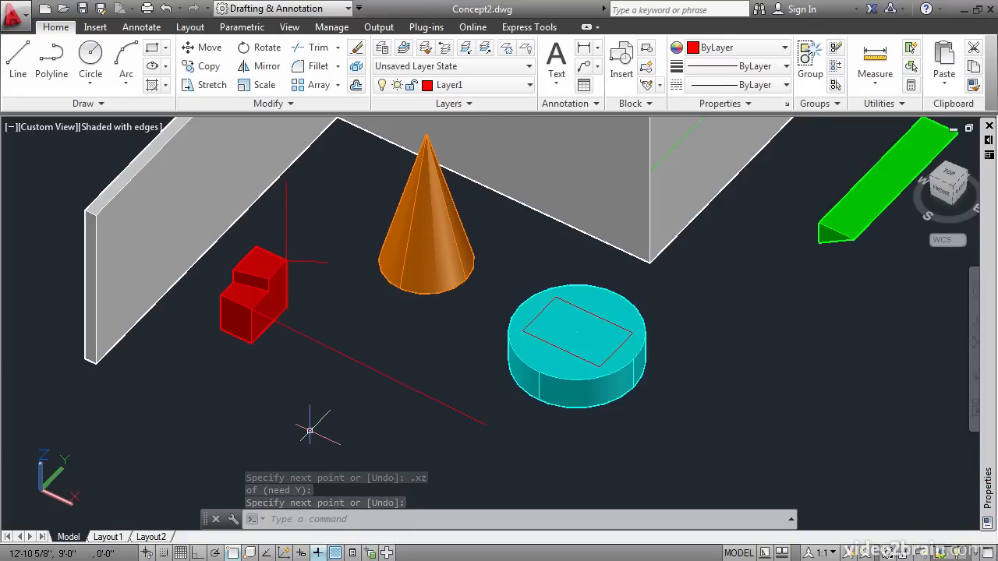
{"action": "key", "text": "Escape"}
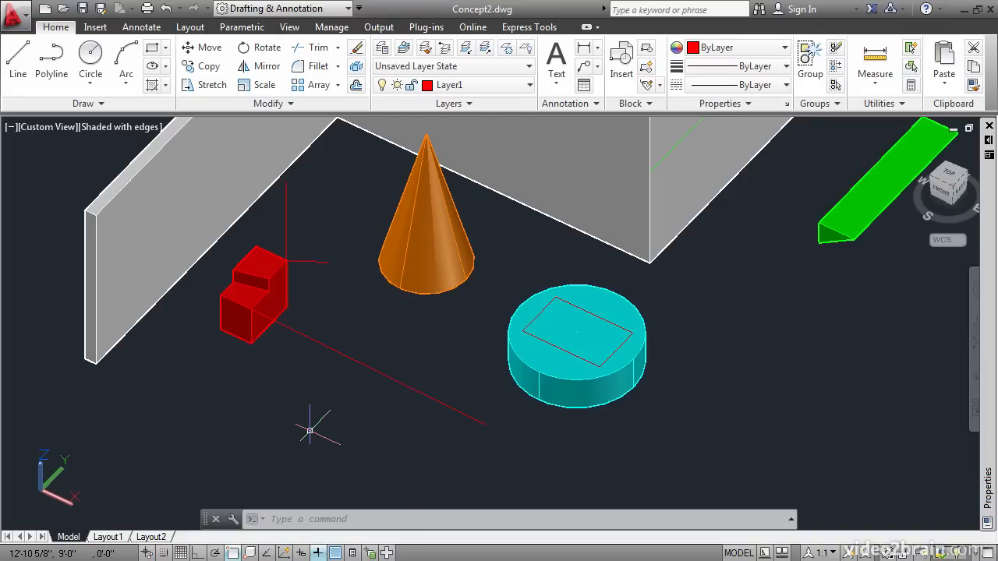